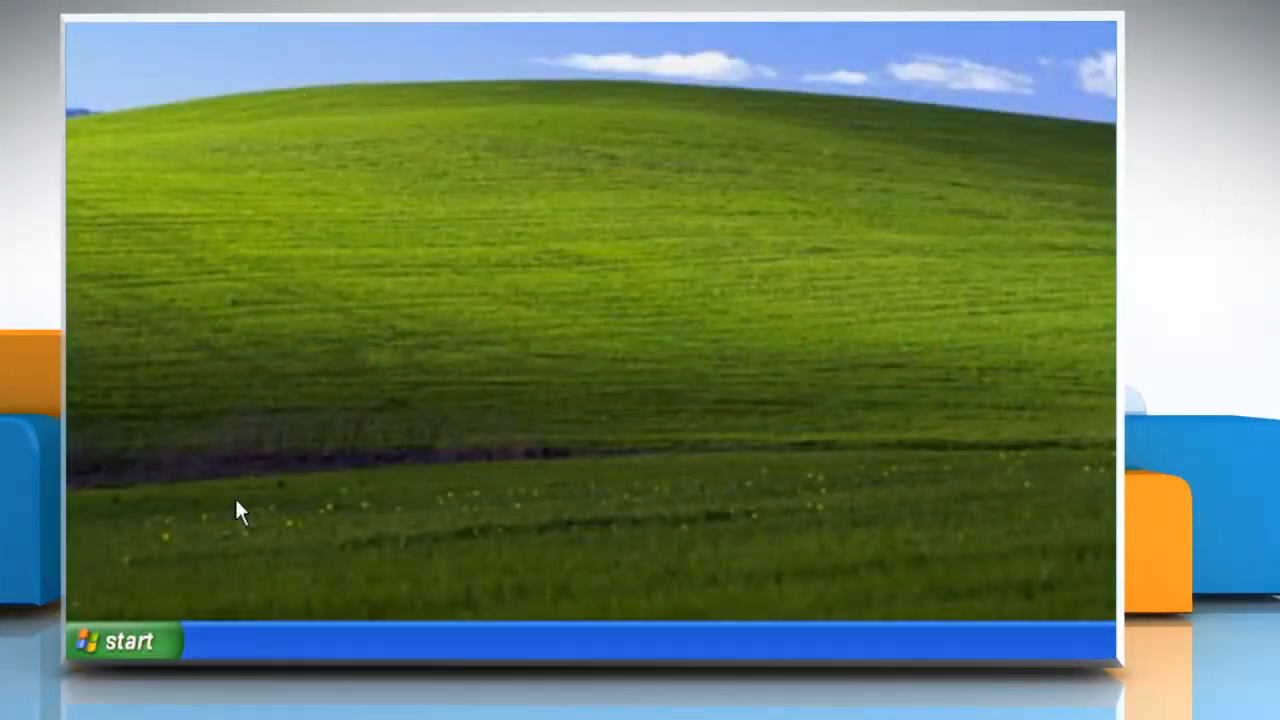
# - Reach Administrative Tools through Start and Control Panel
pyautogui.click(120, 640)
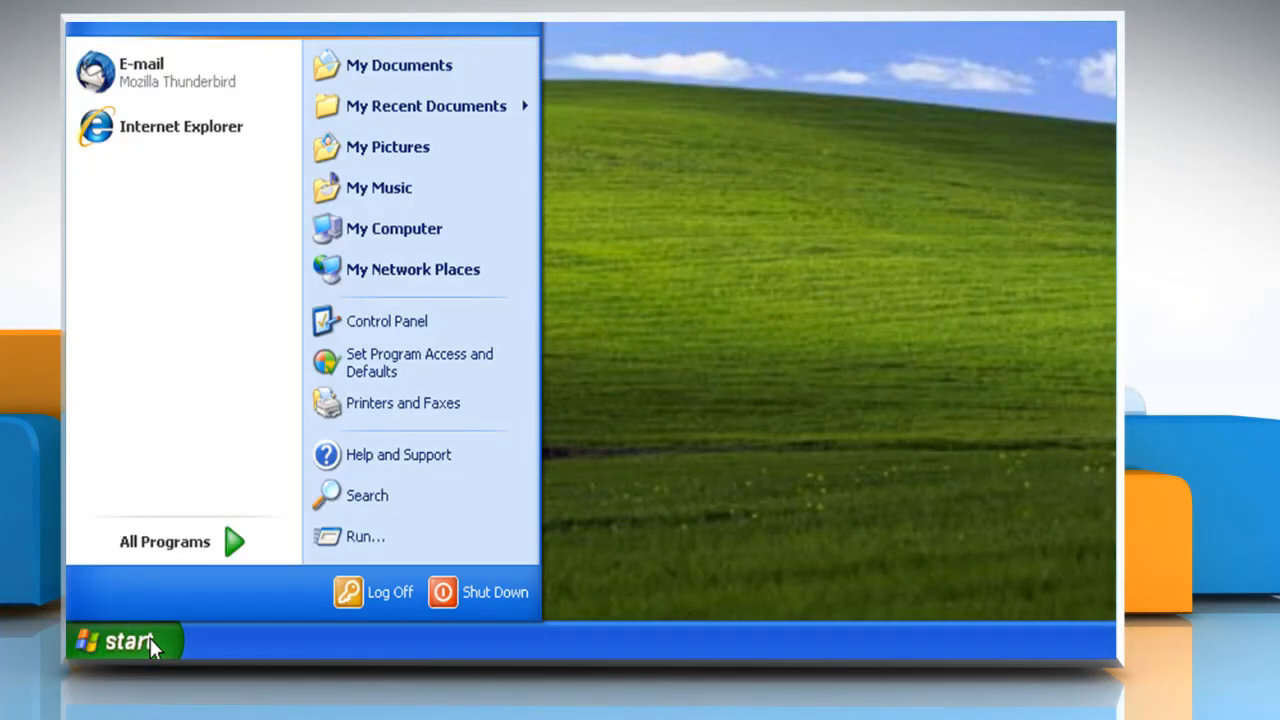
pyautogui.moveTo(388, 320)
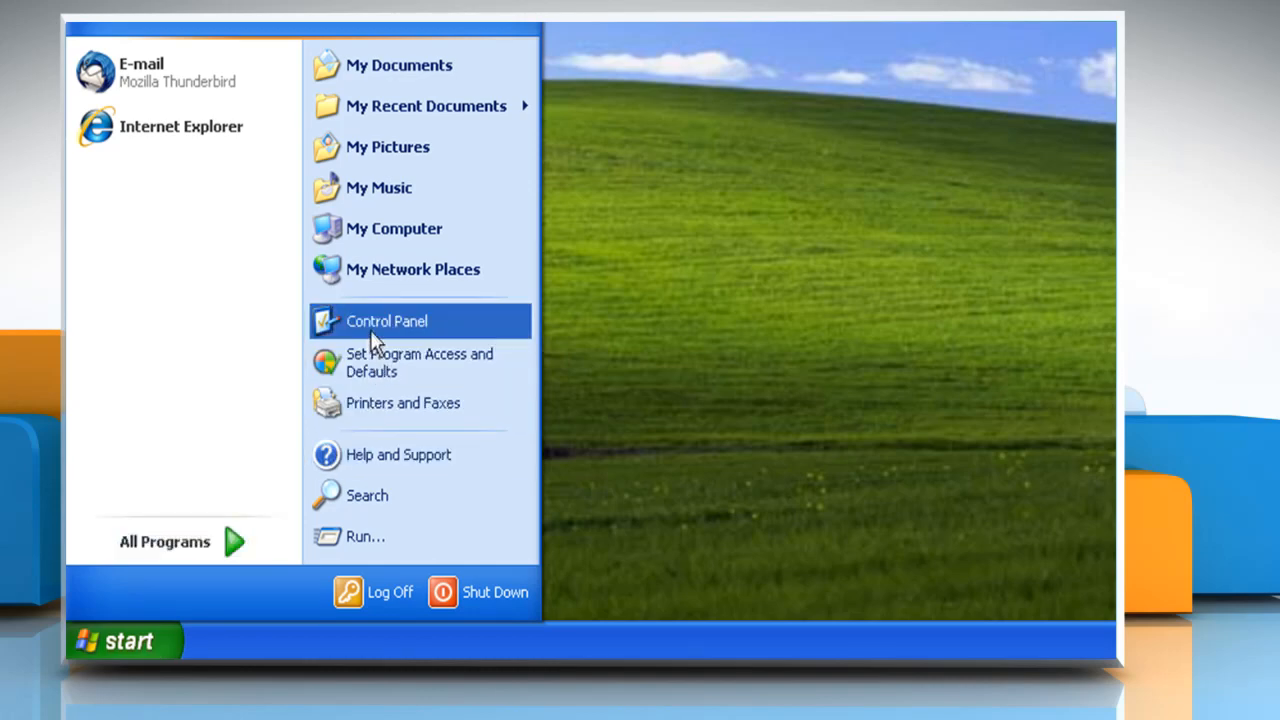
pyautogui.click(386, 320)
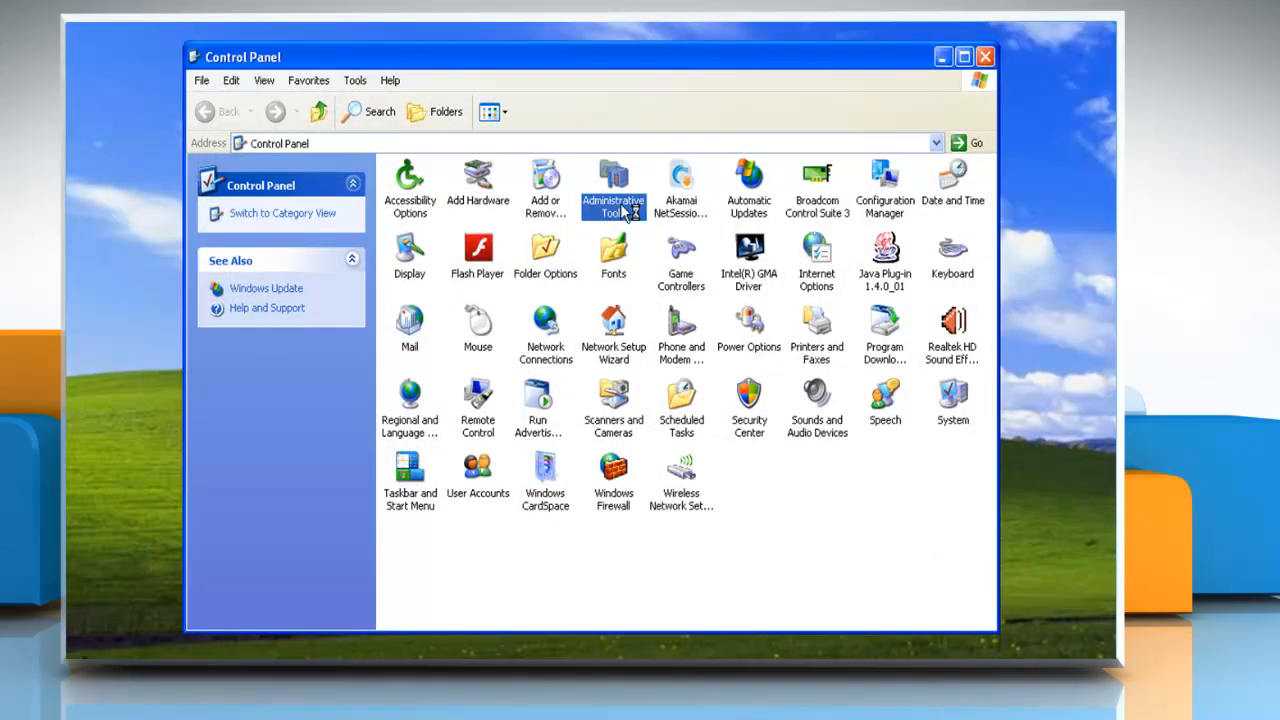
pyautogui.doubleClick(612, 188)
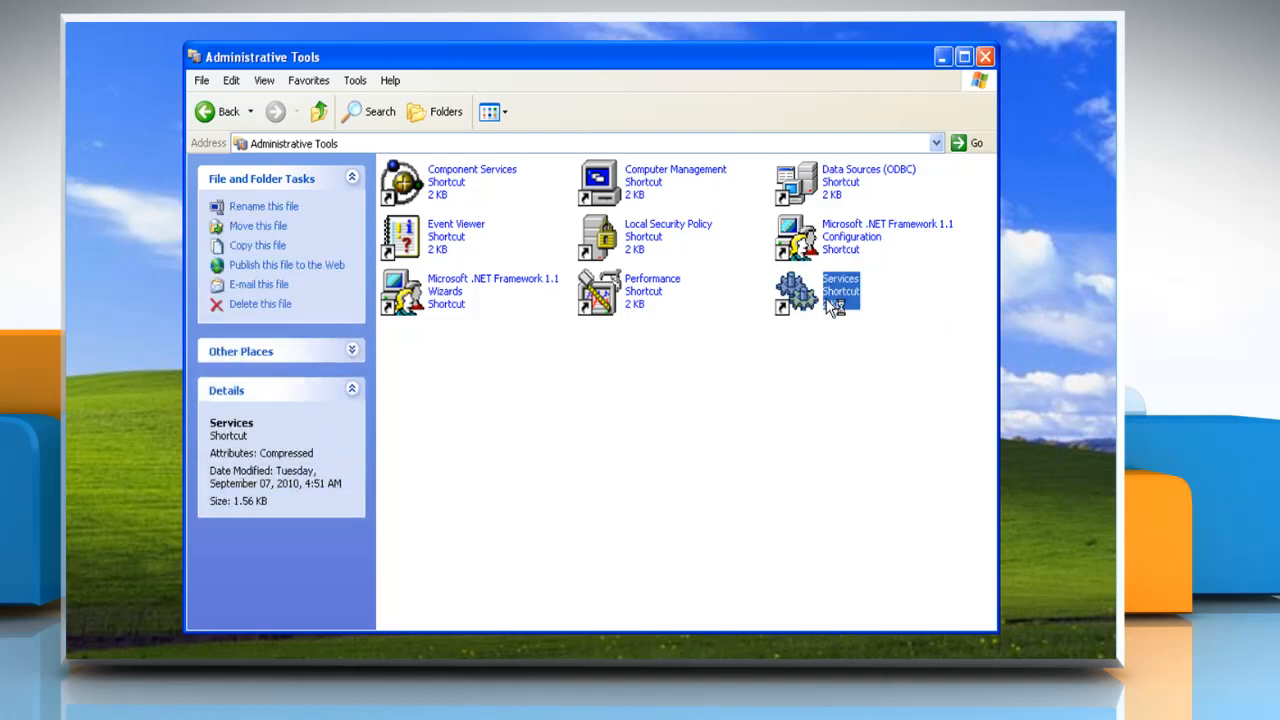
# - Stop the Automatic Updates service from its right-click menu and minimize the windows
pyautogui.doubleClick(840, 290)
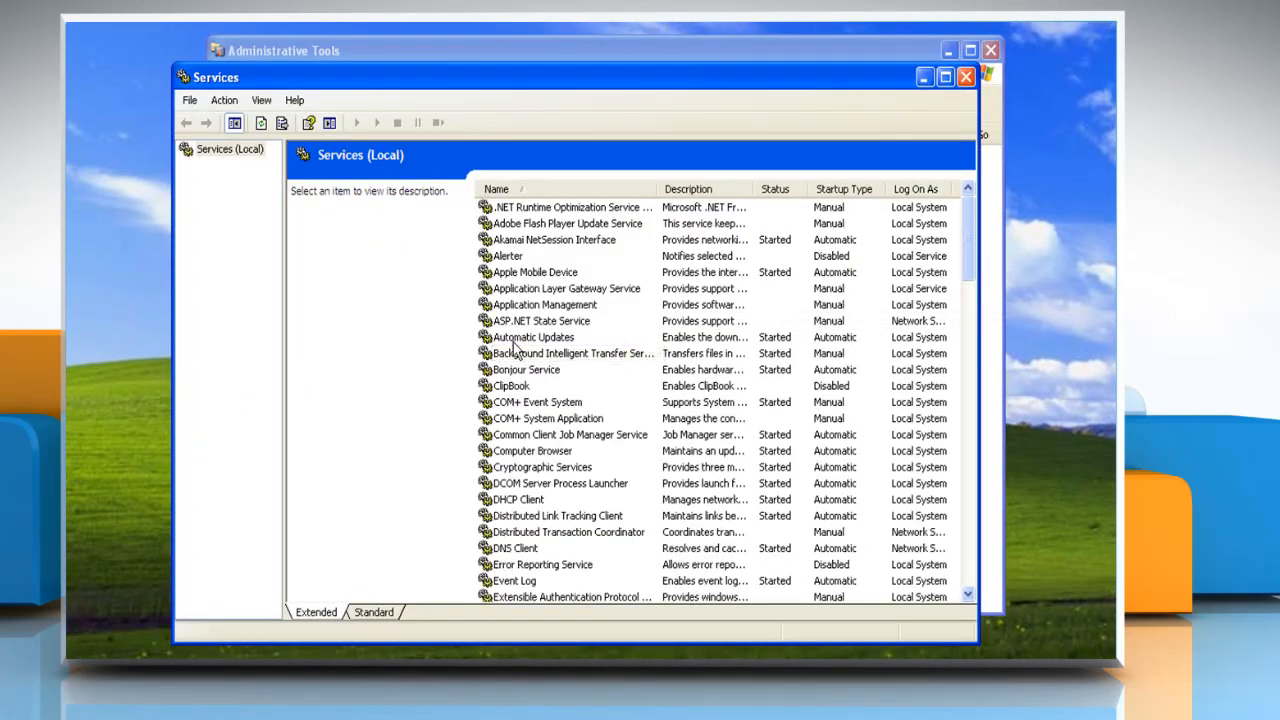
pyautogui.click(532, 336)
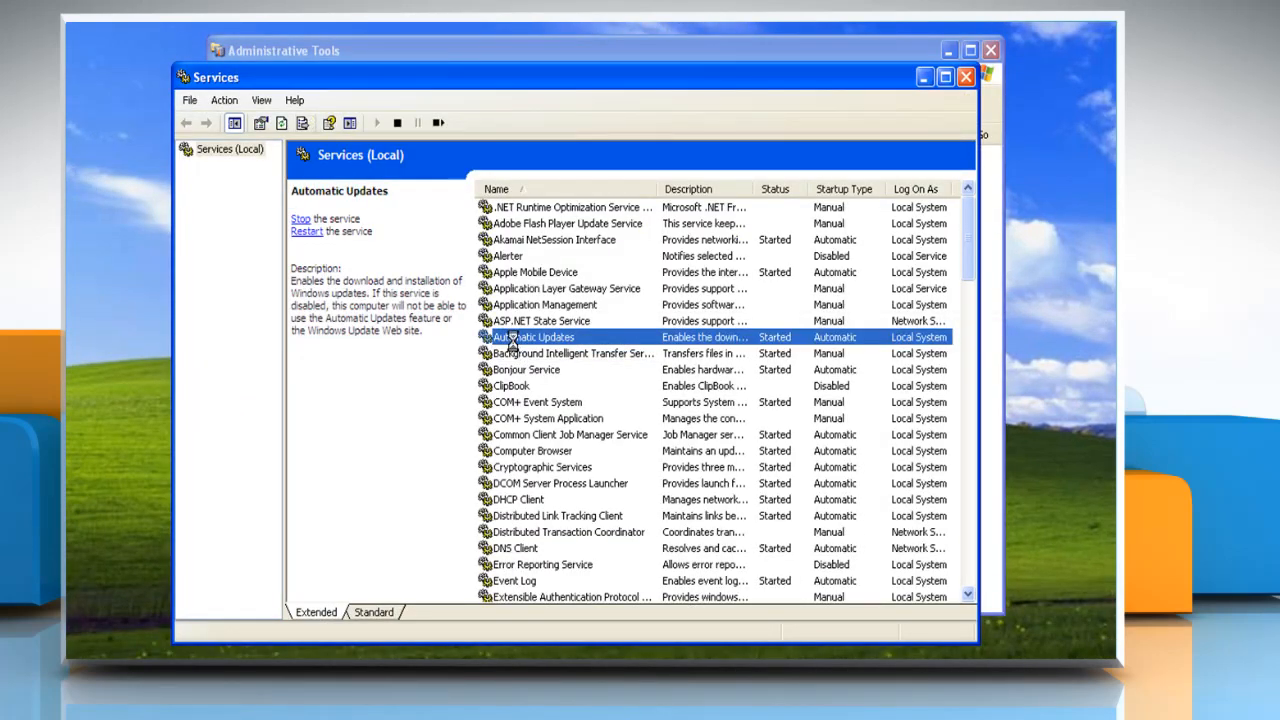
pyautogui.rightClick(532, 336)
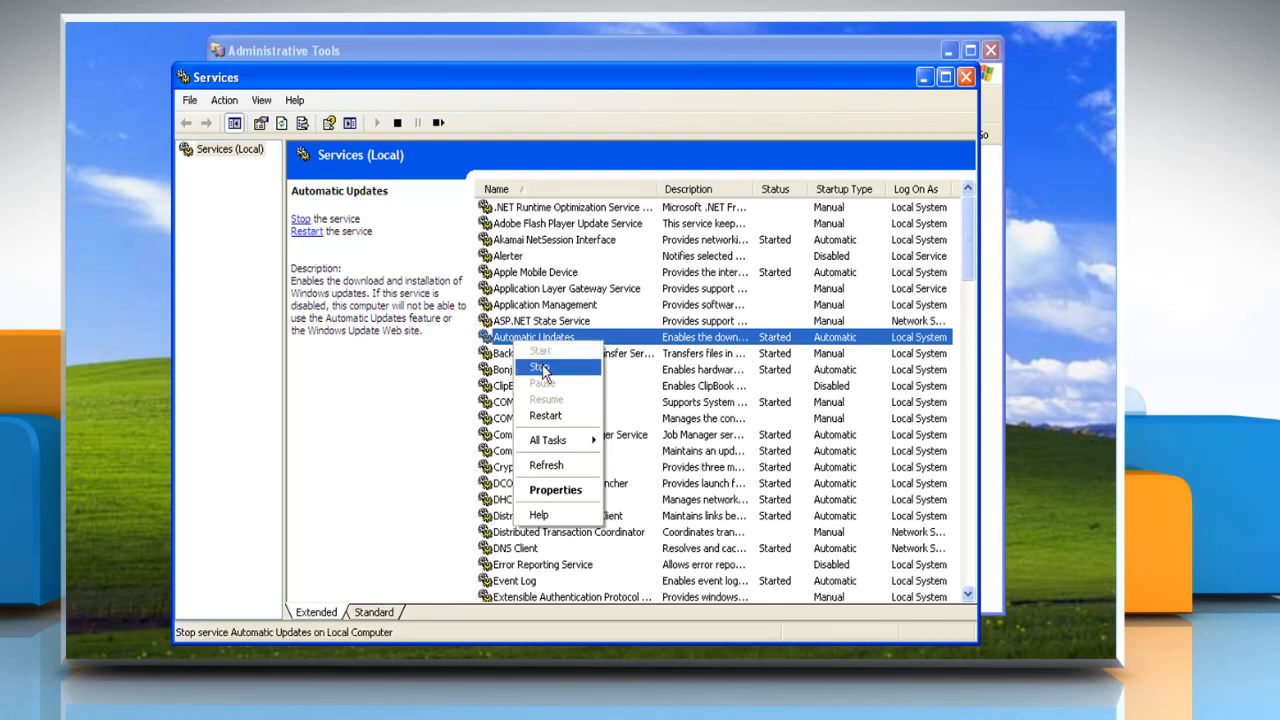
pyautogui.click(540, 368)
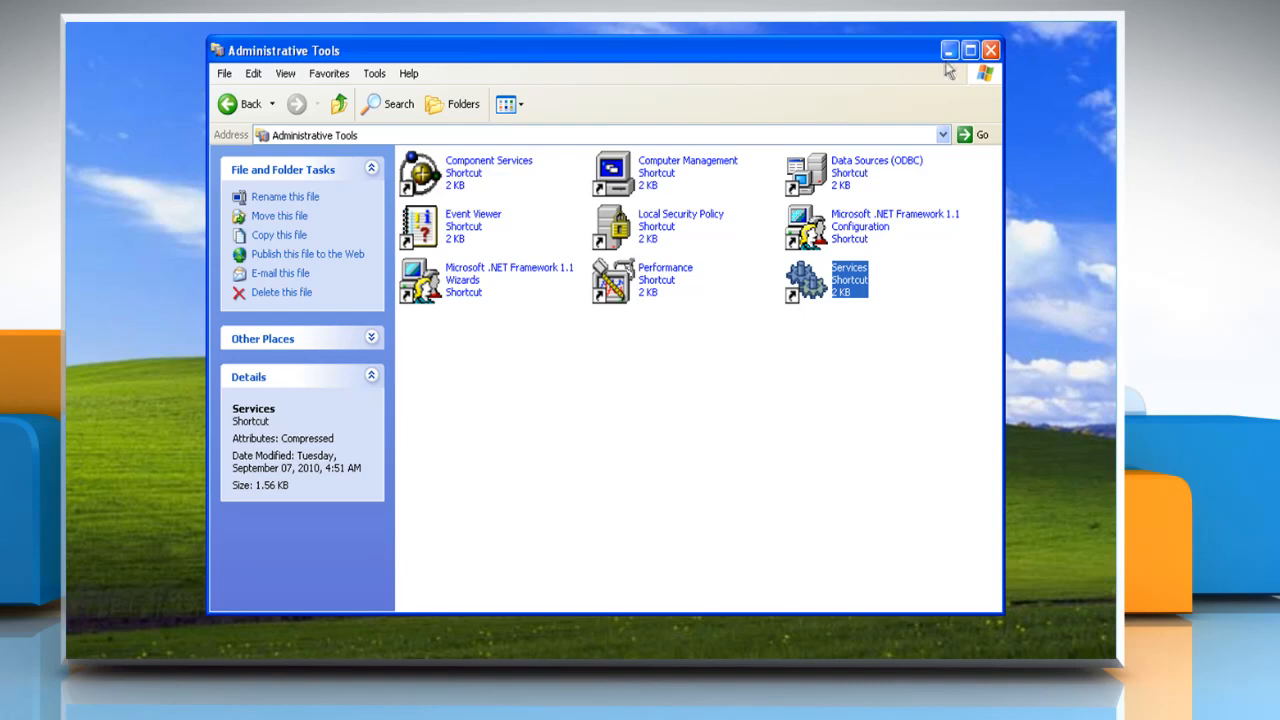
pyautogui.click(990, 50)
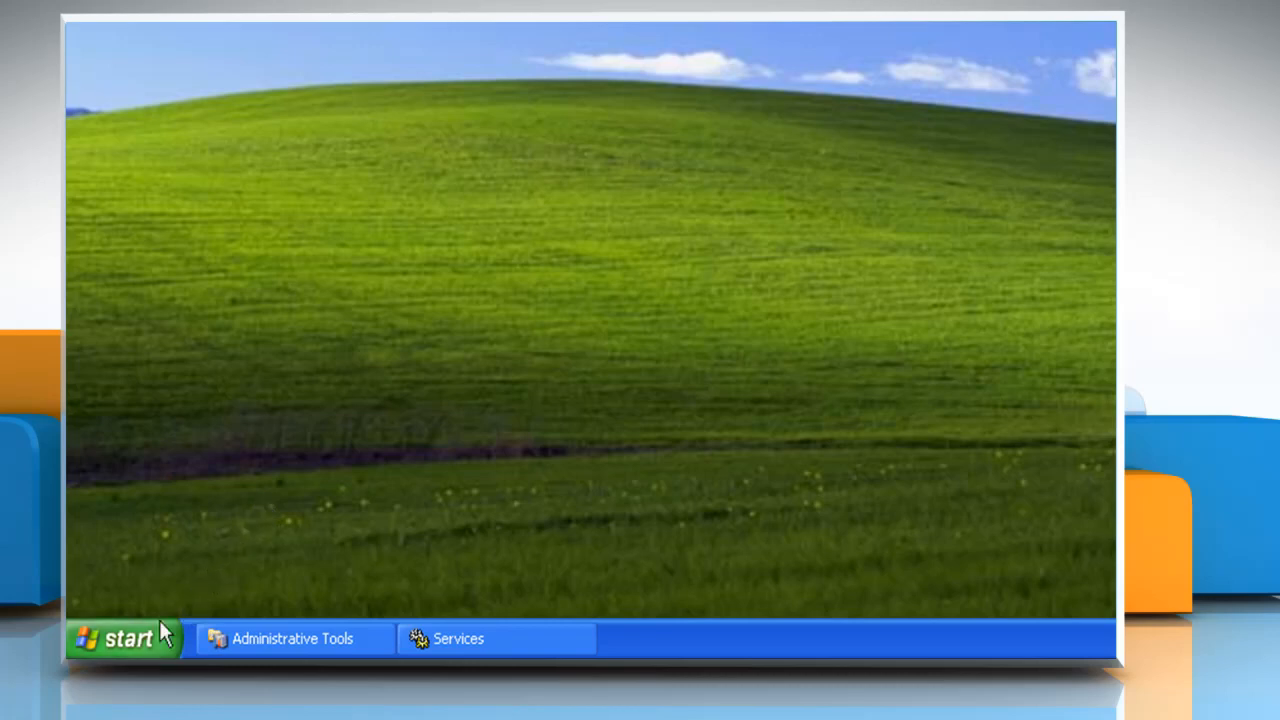
# - Browse from My Computer to C:\WINDOWS\SoftwareDistribution
pyautogui.click(120, 638)
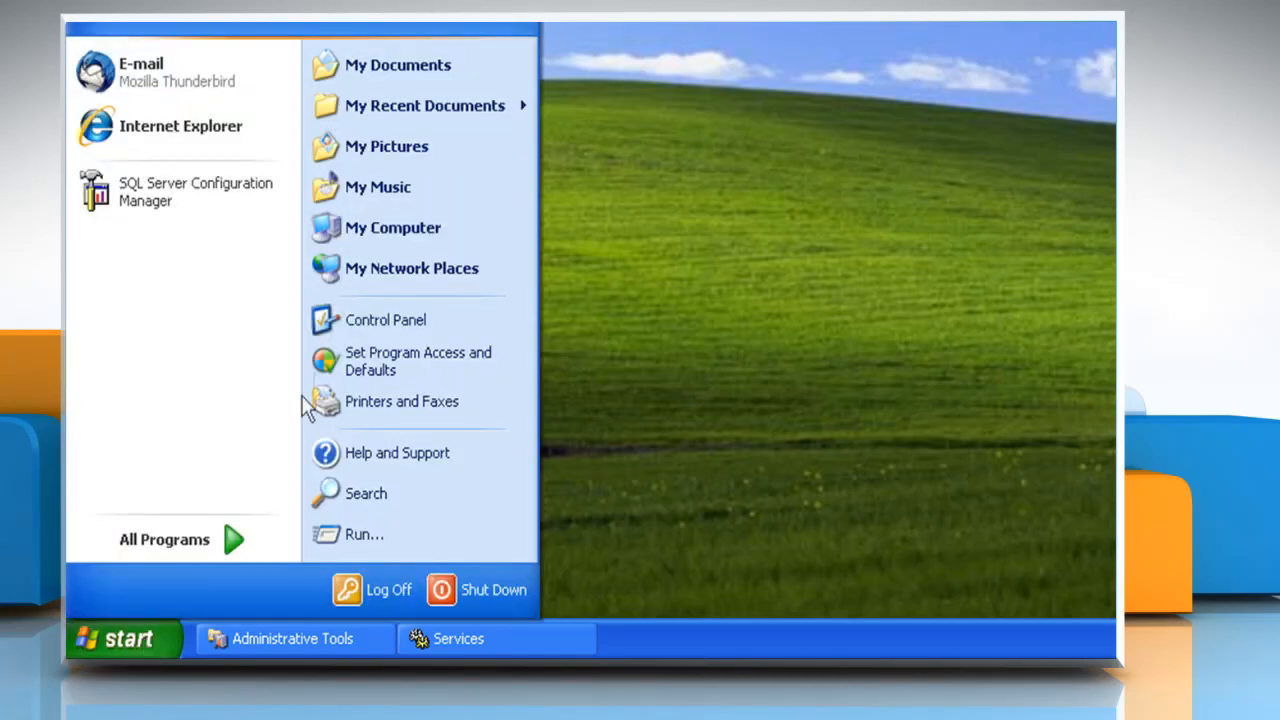
pyautogui.click(392, 228)
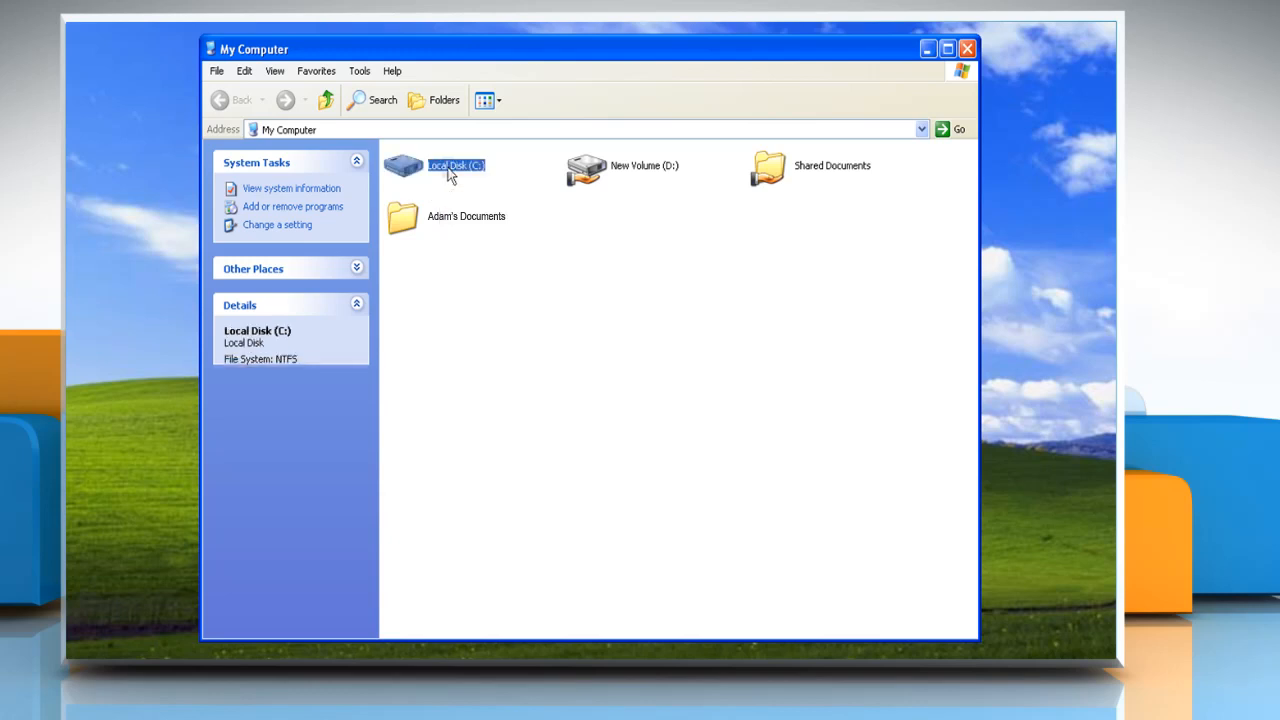
pyautogui.doubleClick(456, 164)
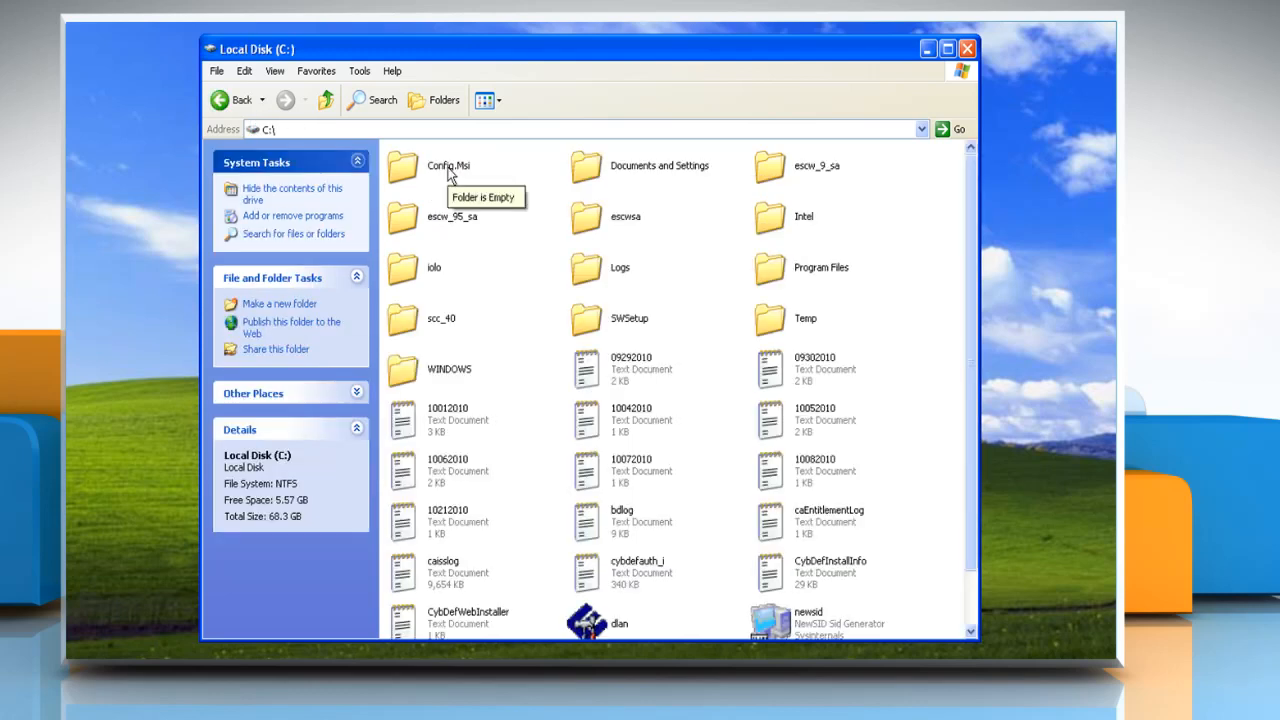
pyautogui.doubleClick(448, 360)
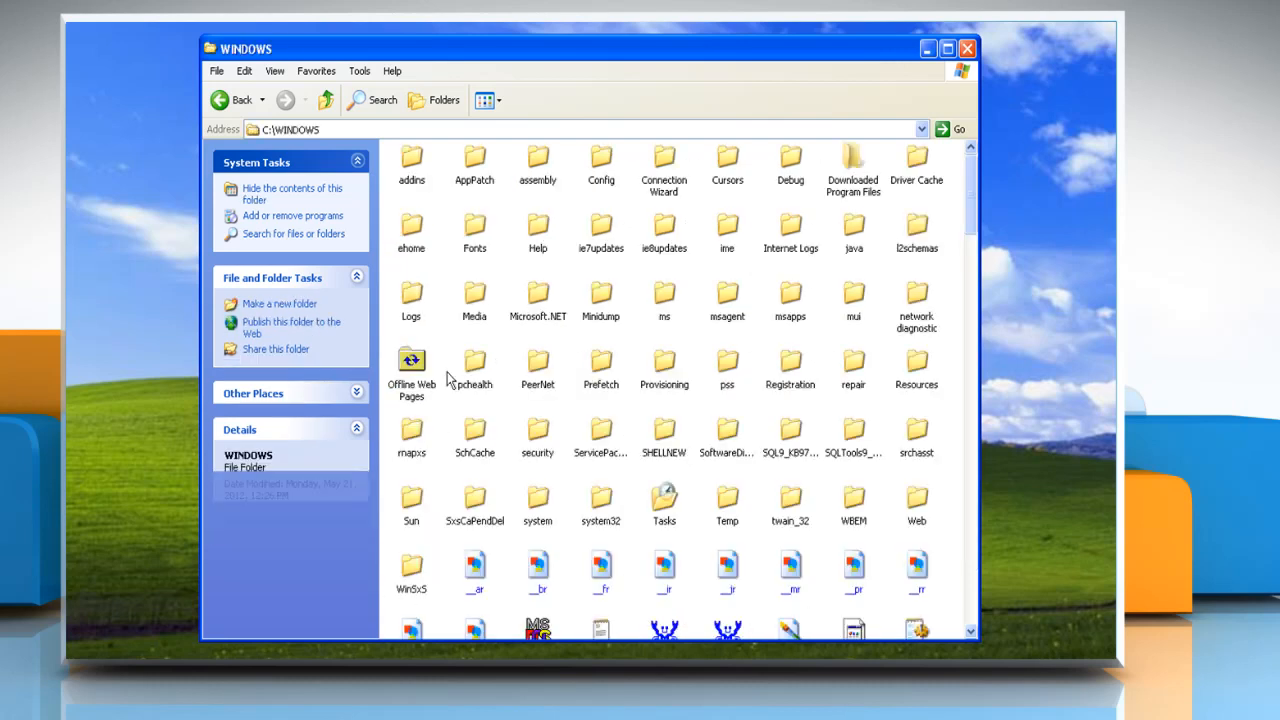
pyautogui.click(728, 436)
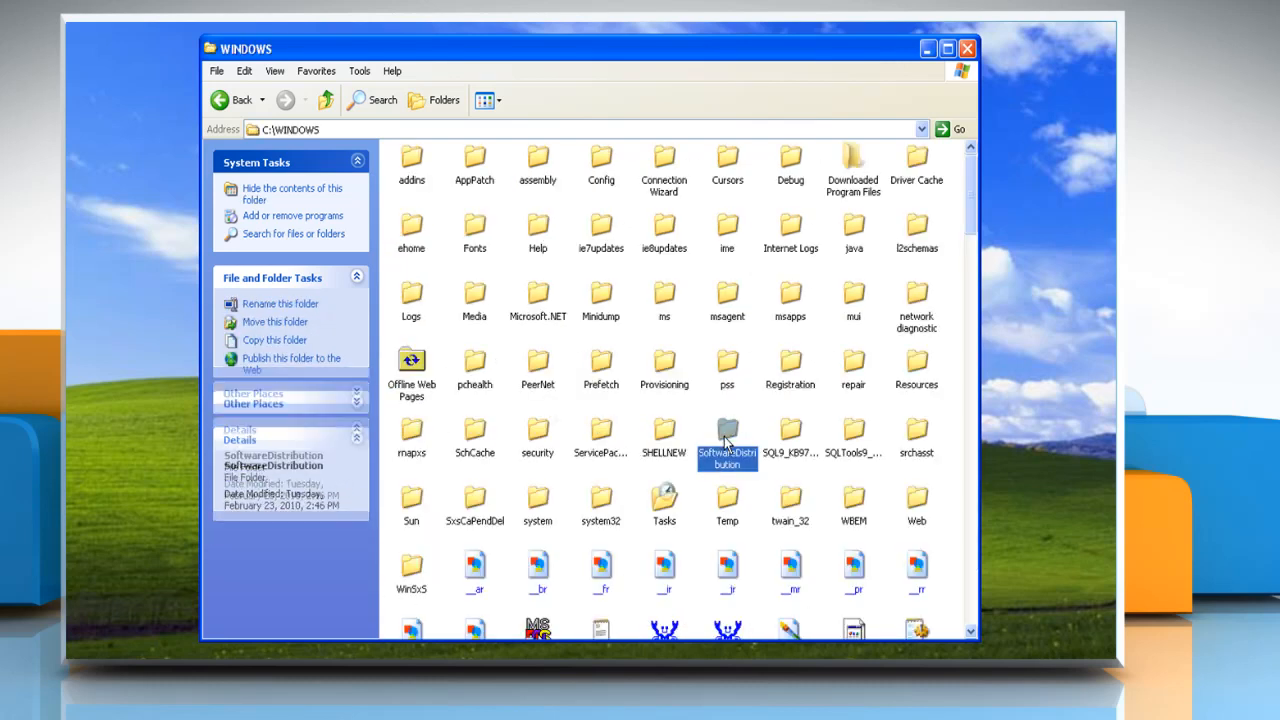
pyautogui.doubleClick(728, 436)
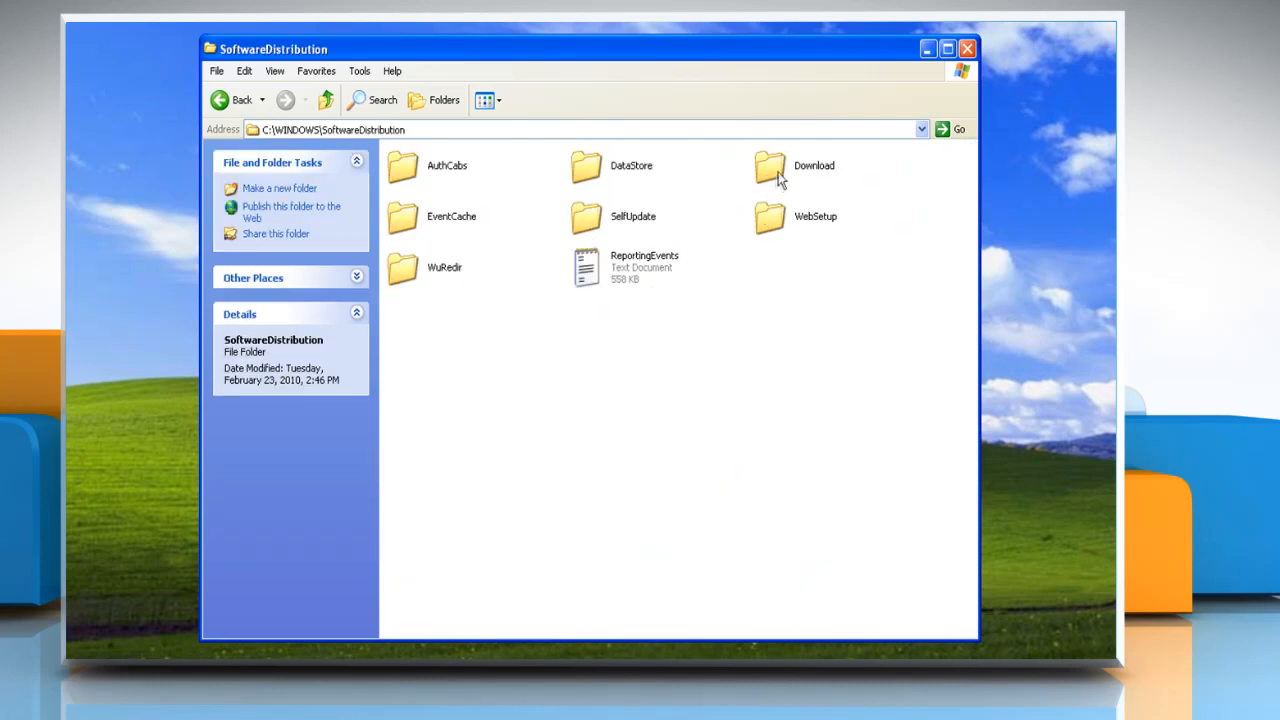
# - Rename the Download folder to Download.old and close the Explorer window
pyautogui.rightClick(770, 164)
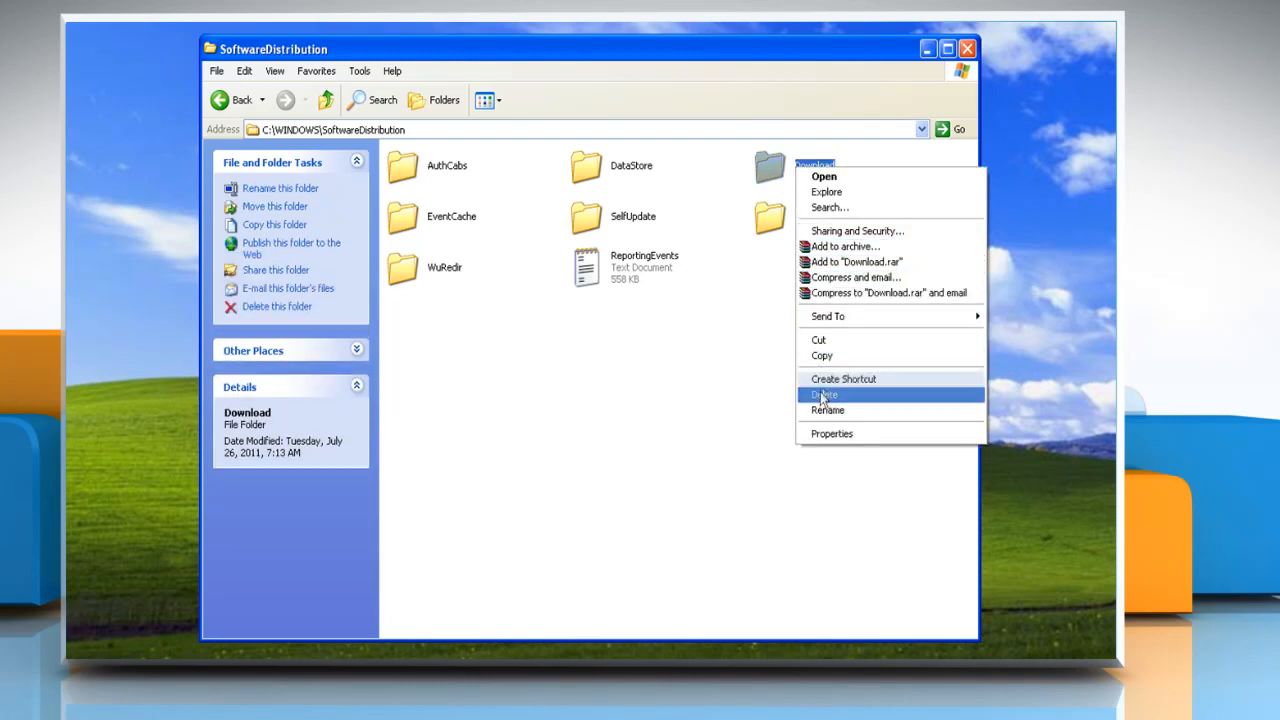
pyautogui.click(828, 410)
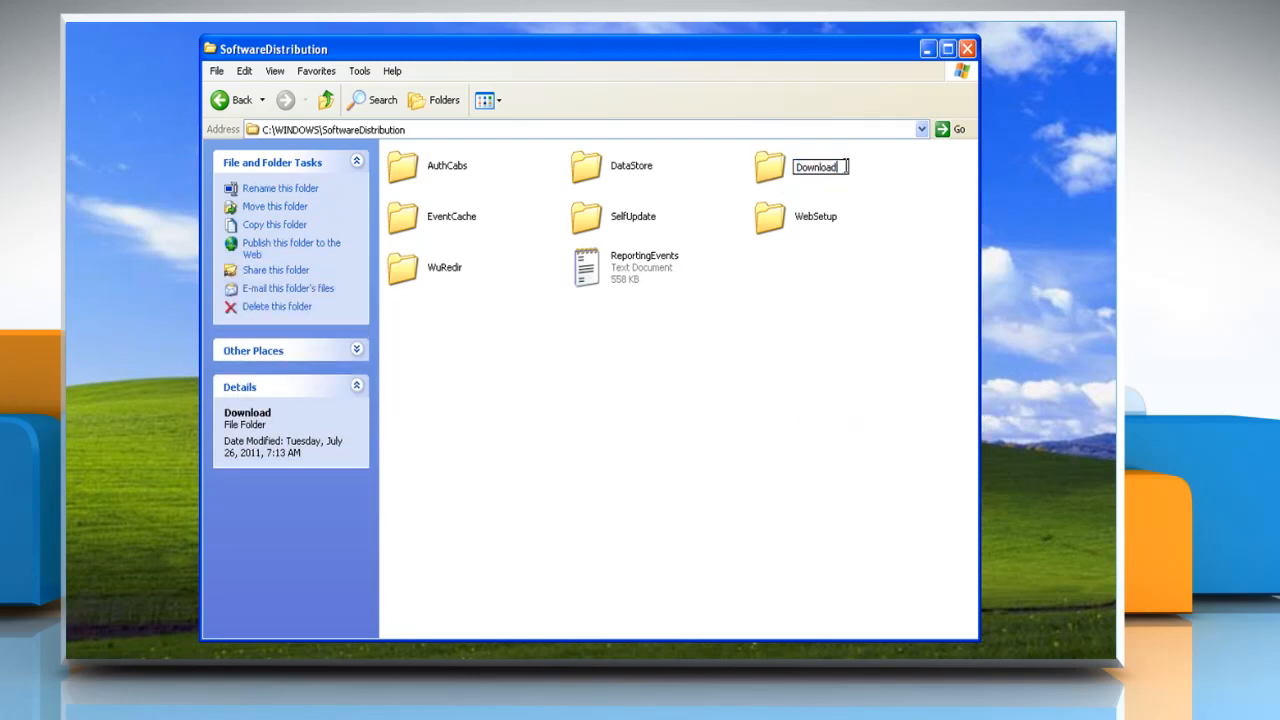
pyautogui.write('.old')
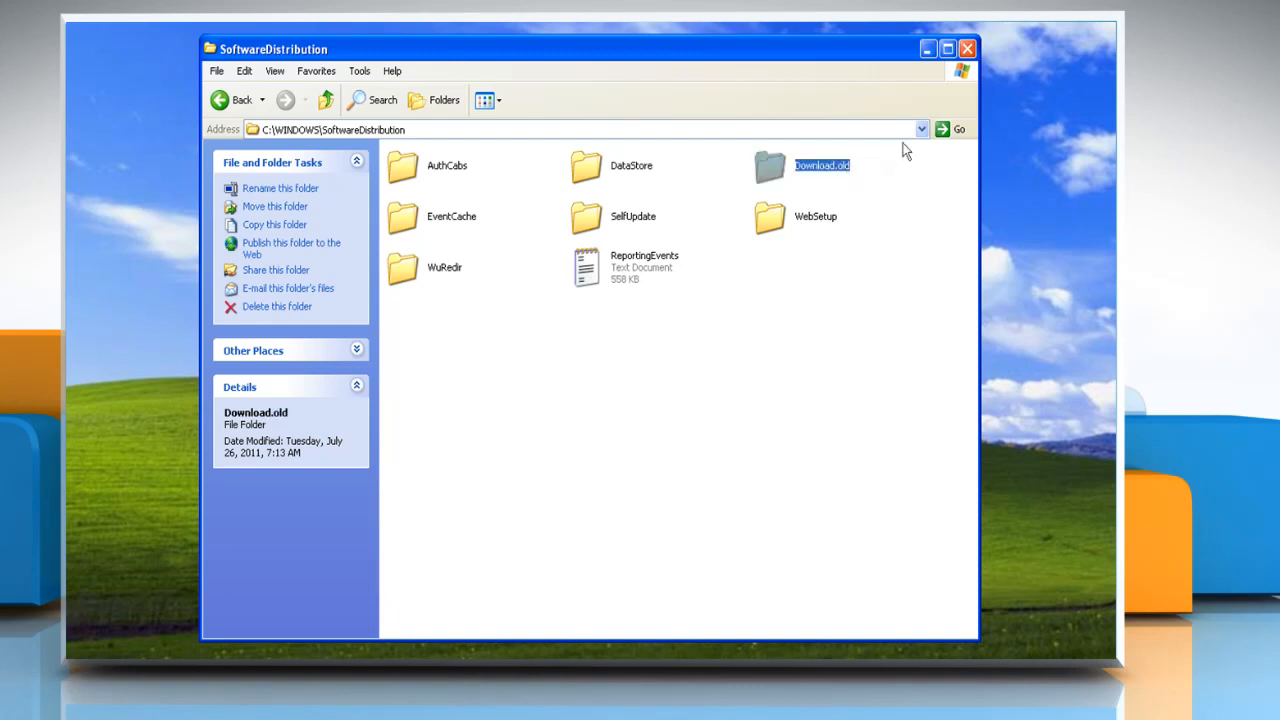
pyautogui.moveTo(968, 48)
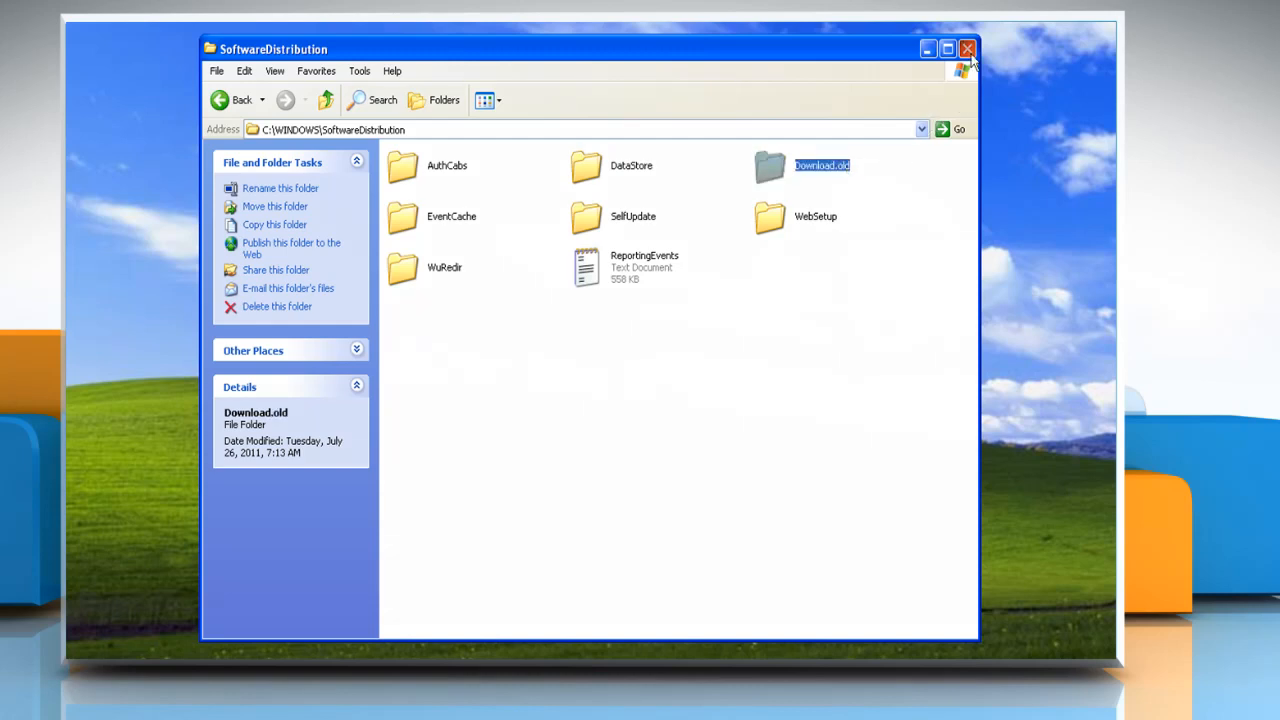
pyautogui.click(968, 48)
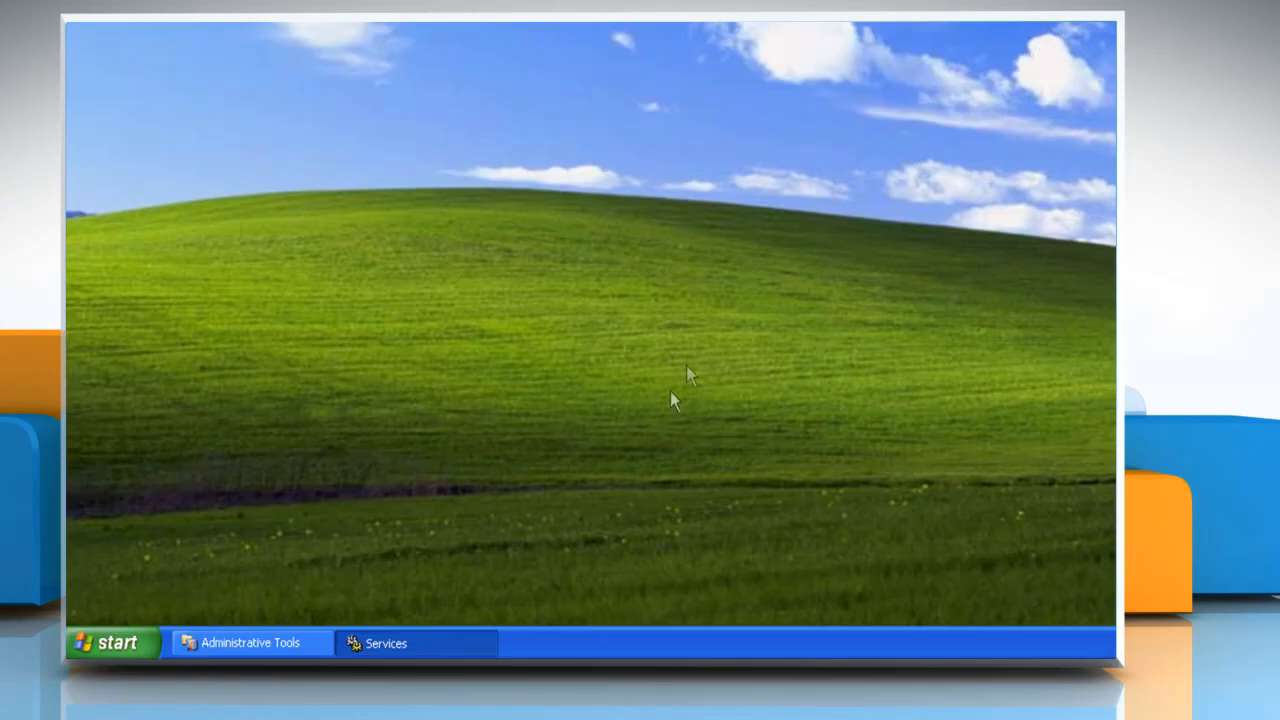
pyautogui.moveTo(512, 564)
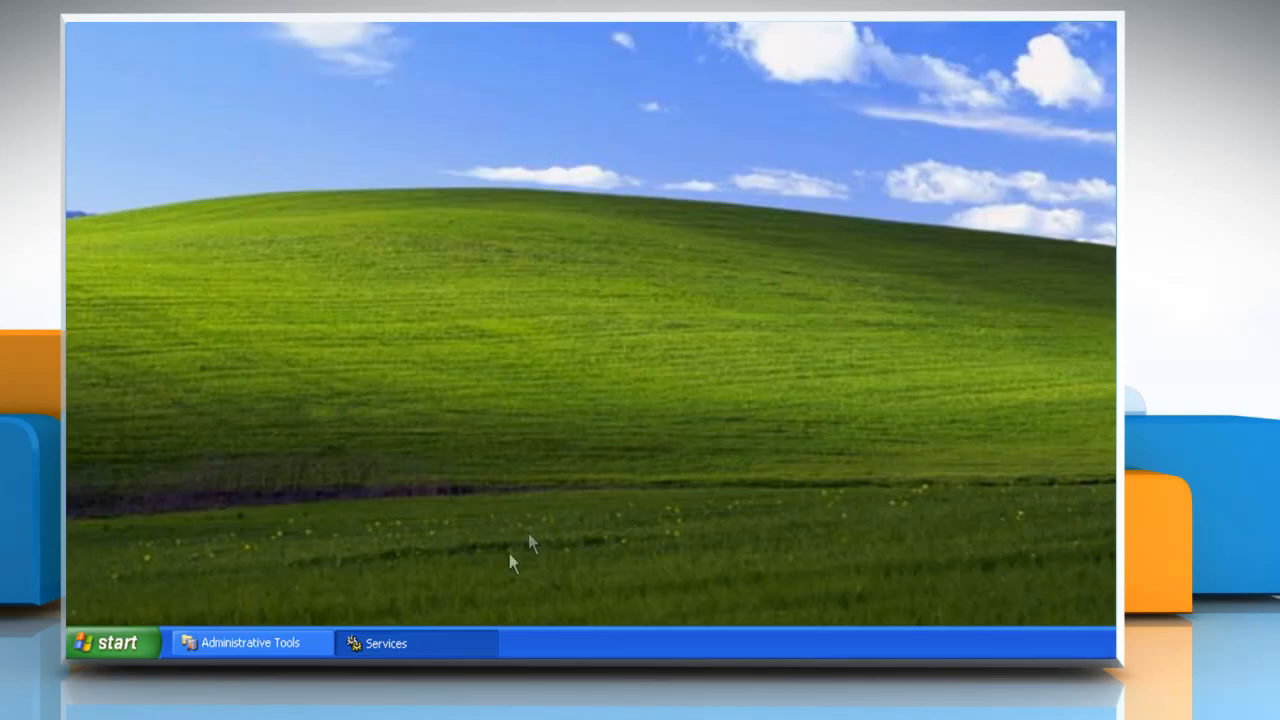
# - Restore Services and start the Automatic Updates service again
pyautogui.click(384, 644)
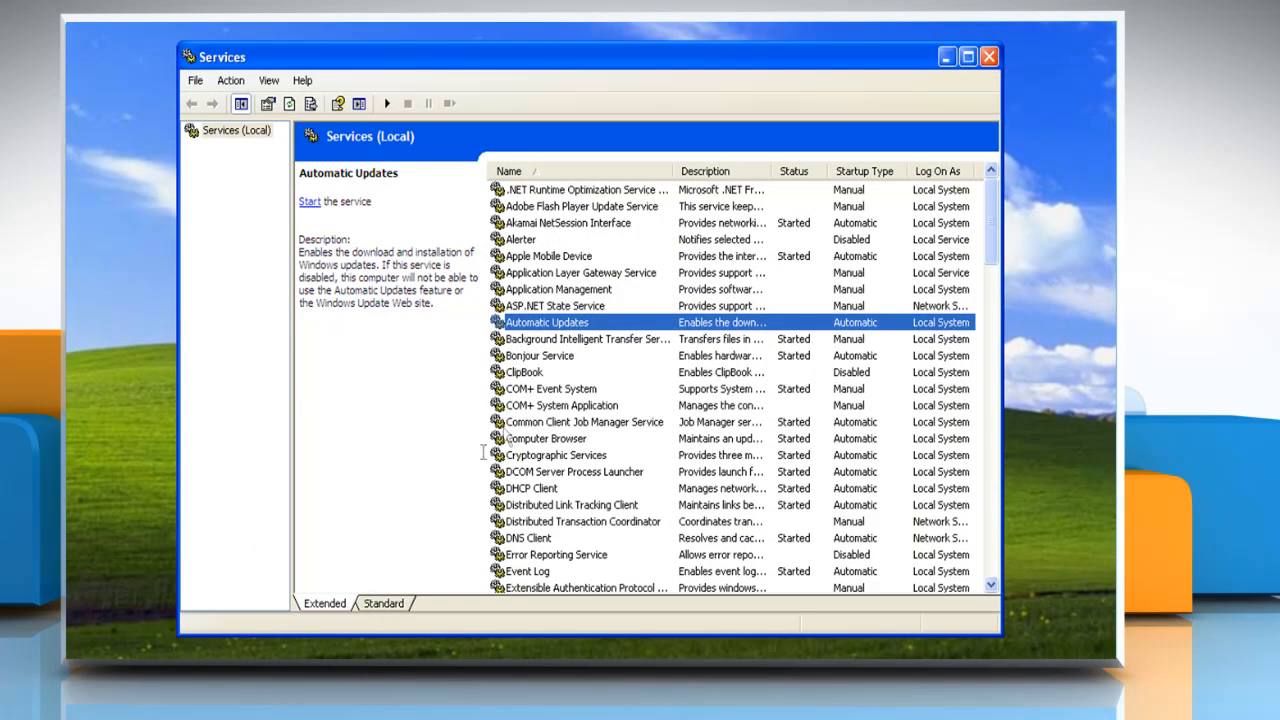
pyautogui.rightClick(546, 322)
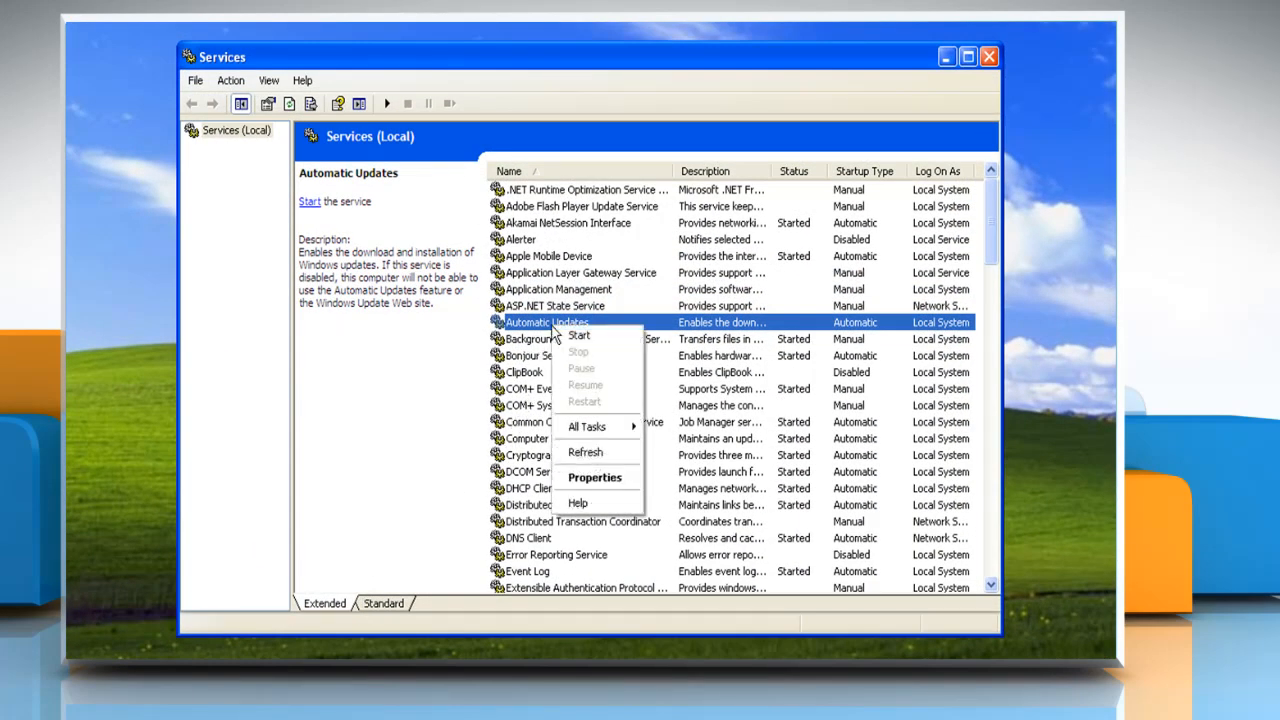
pyautogui.moveTo(580, 336)
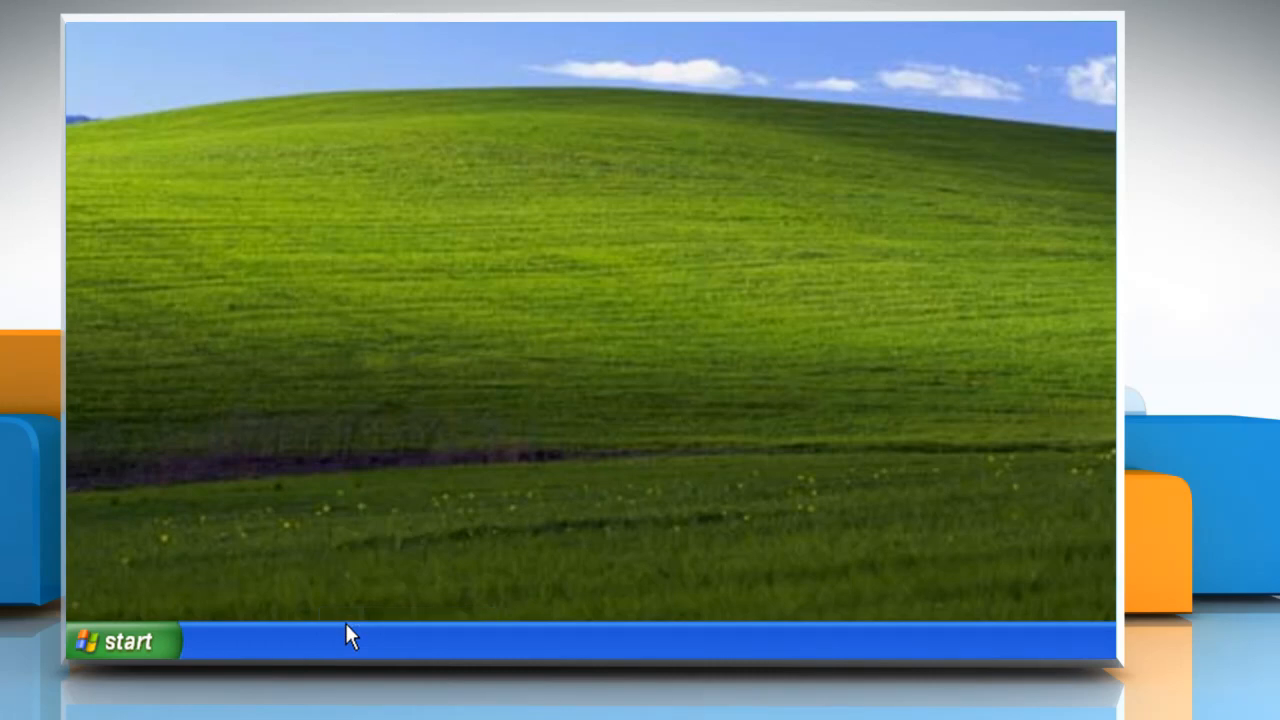
pyautogui.moveTo(120, 644)
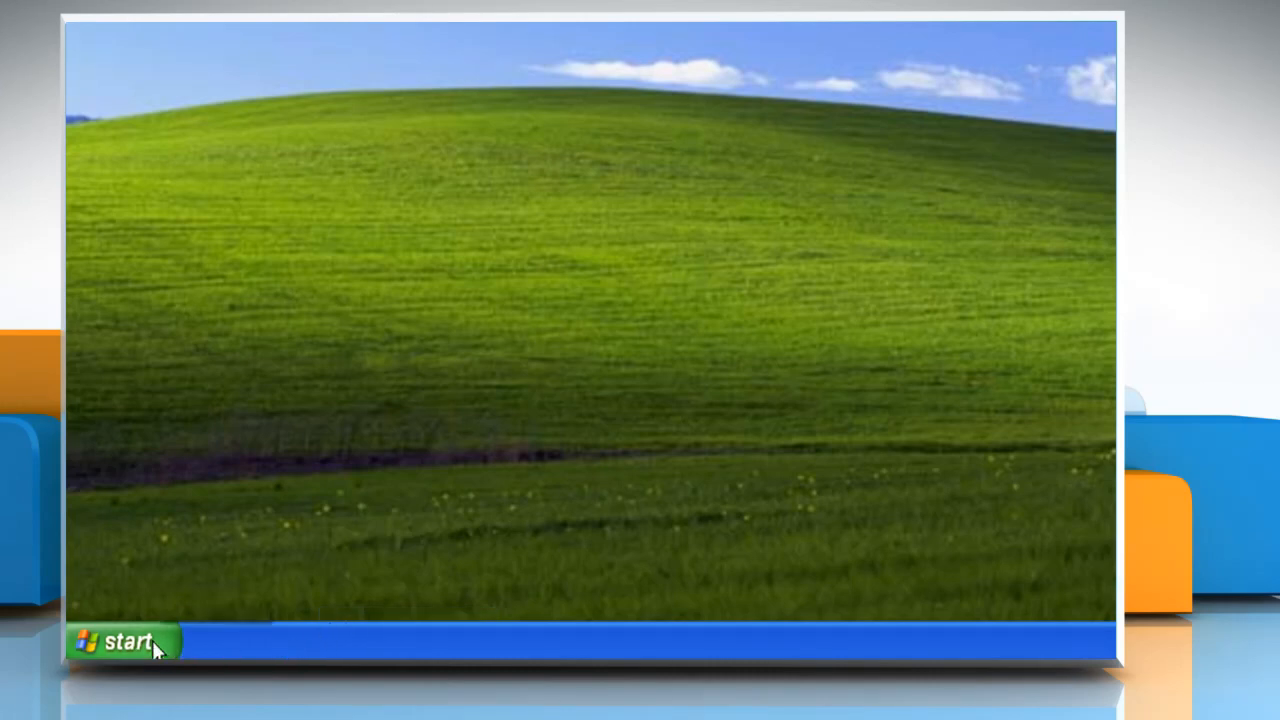
# - Launch Windows Update from All Programs and run an Express check for high-priority updates
pyautogui.click(120, 640)
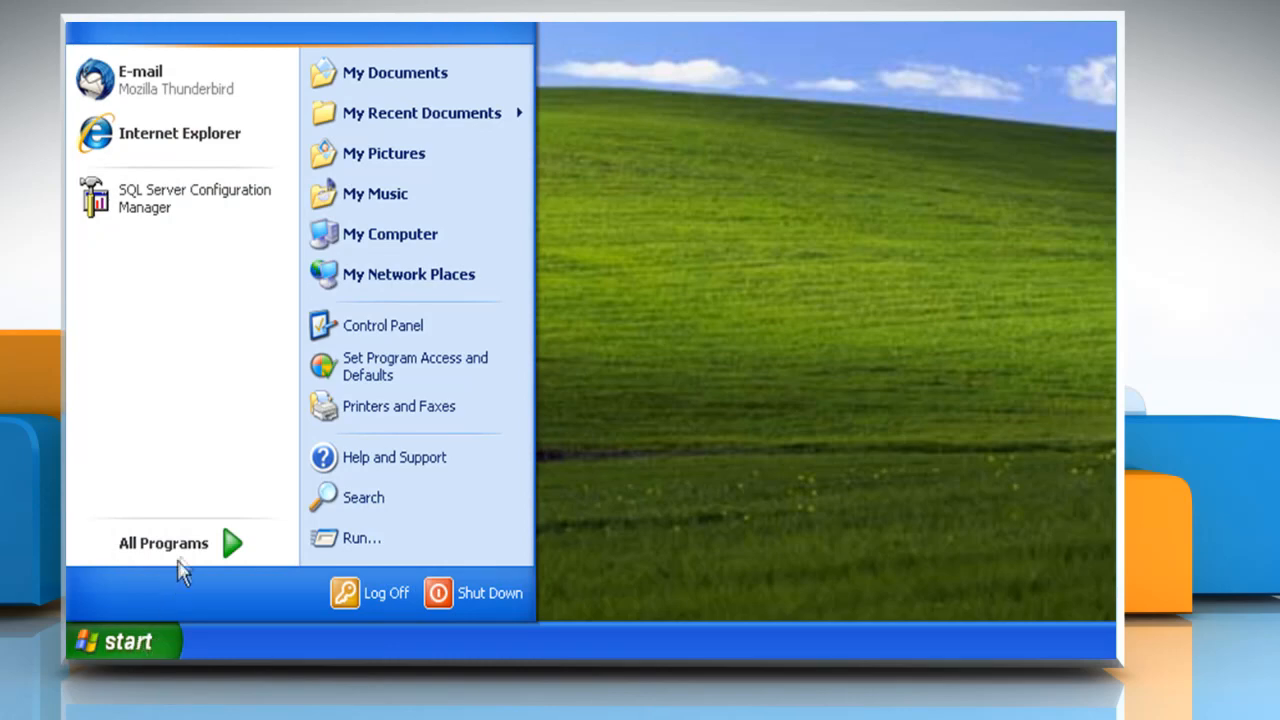
pyautogui.click(164, 542)
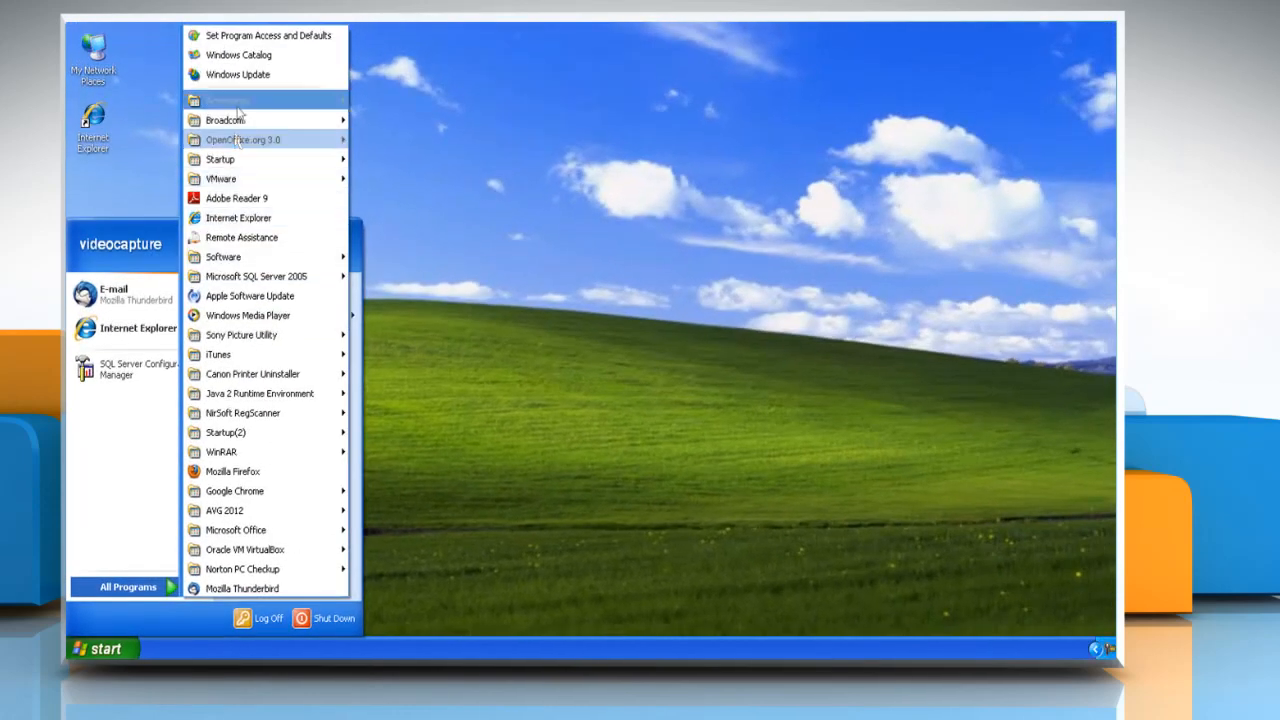
pyautogui.click(238, 74)
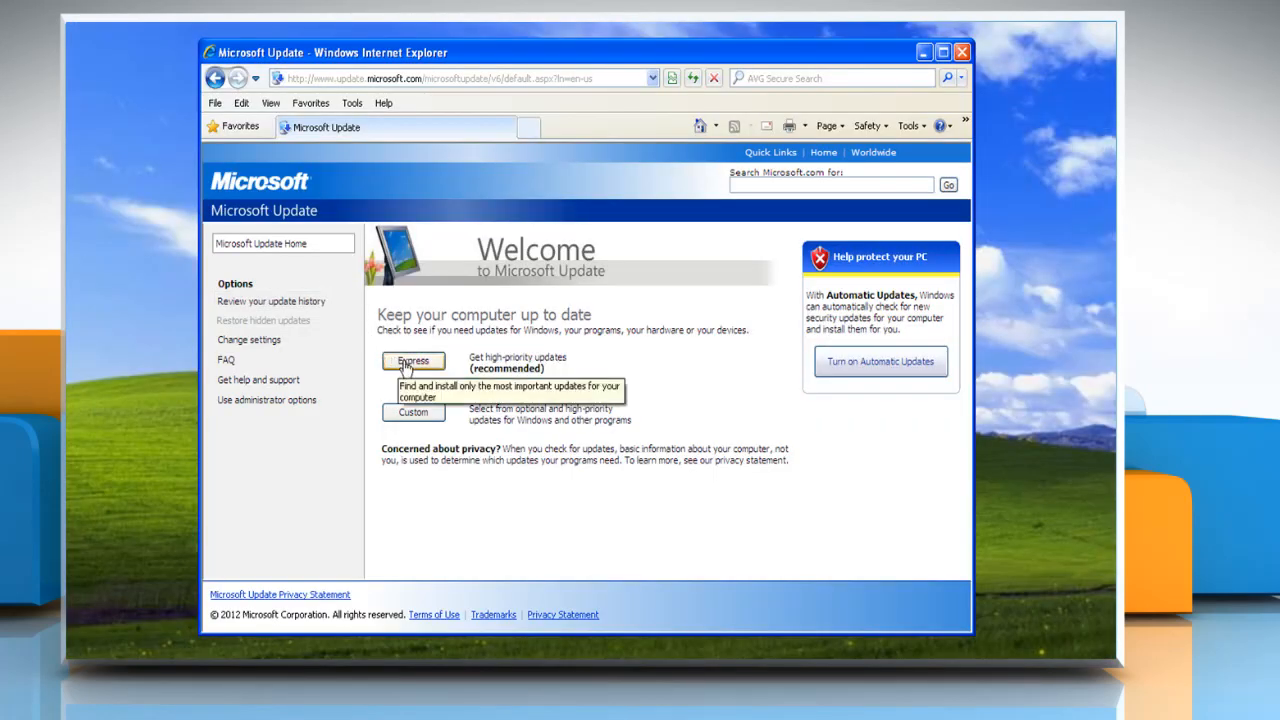
pyautogui.click(412, 360)
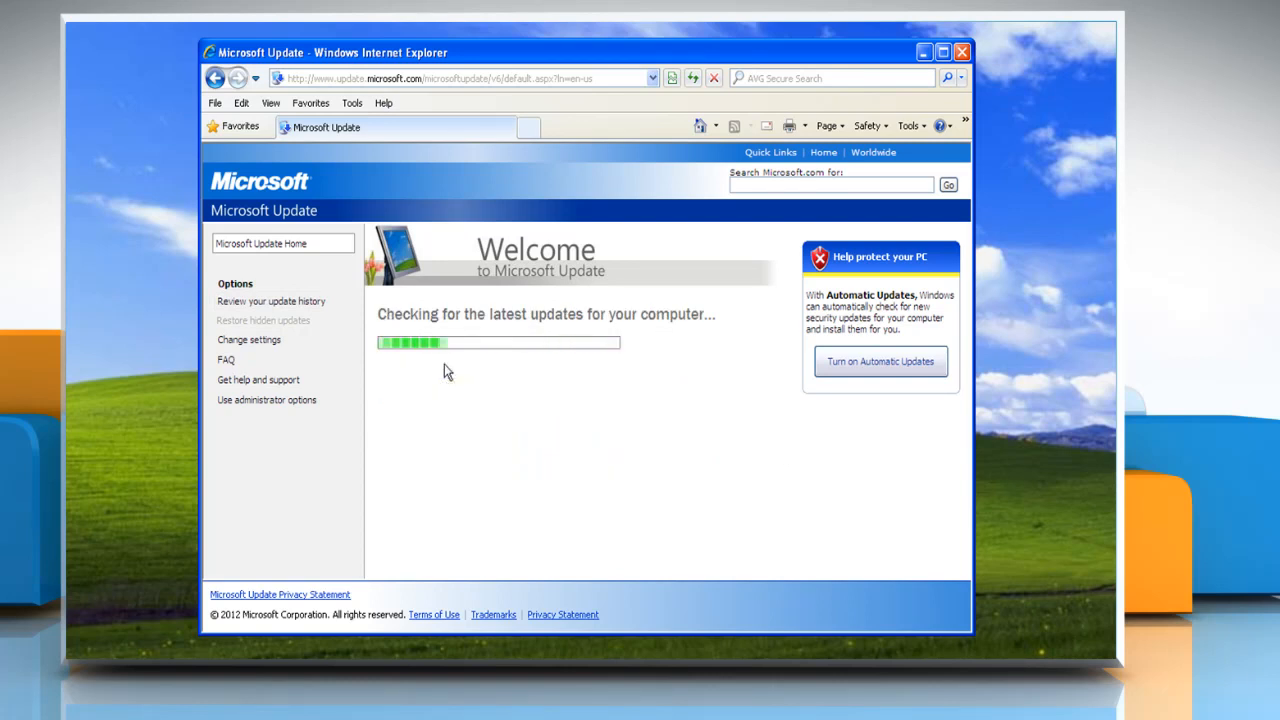